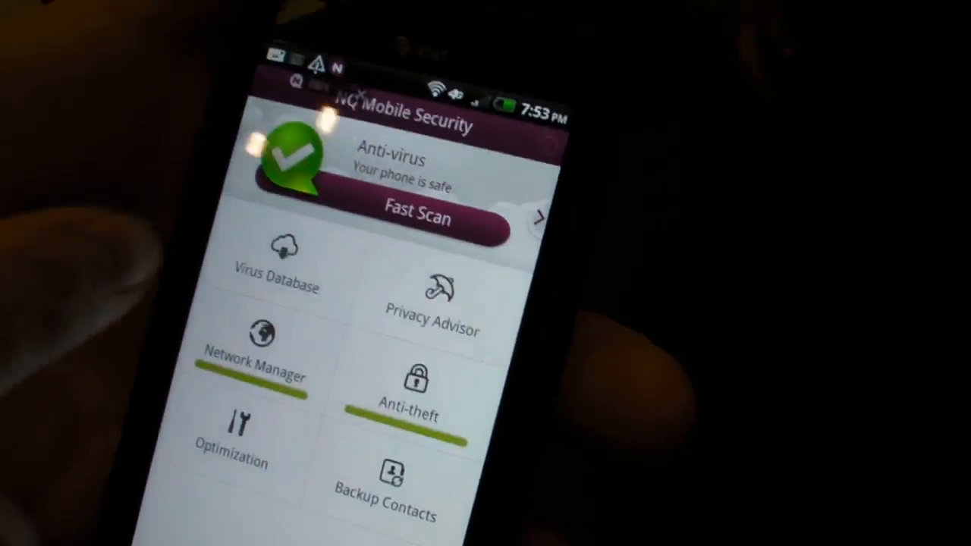
Step: Run a Fast Scan, which checks 213 items and lists installed apps as safe
left_click(411, 218)
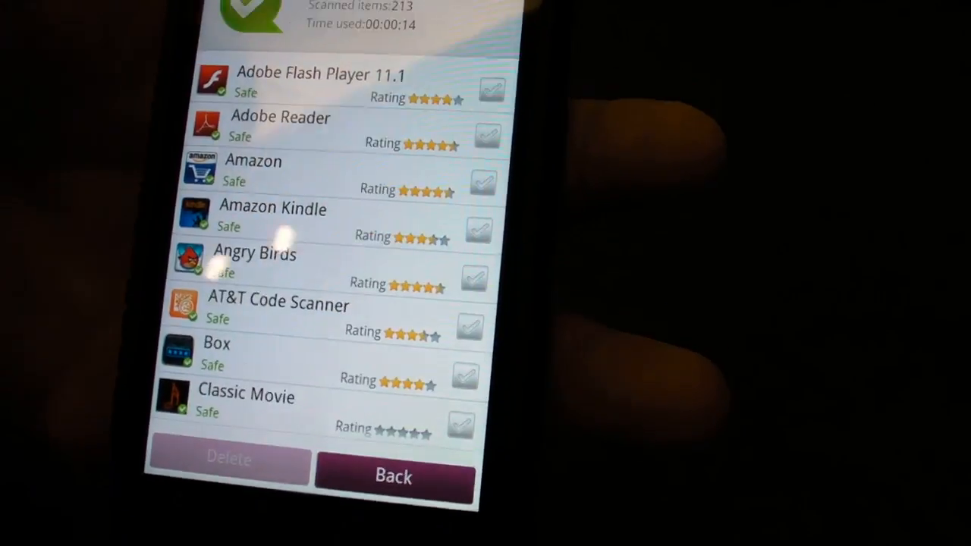
left_click(393, 476)
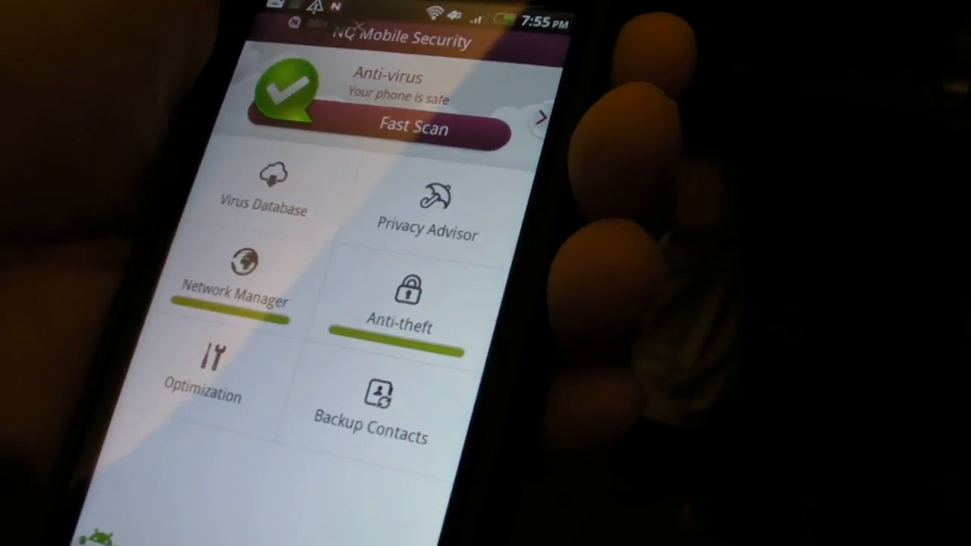
Step: Open the Optimization tile to show the memory gauge (629 of 829 MB used)
left_click(202, 371)
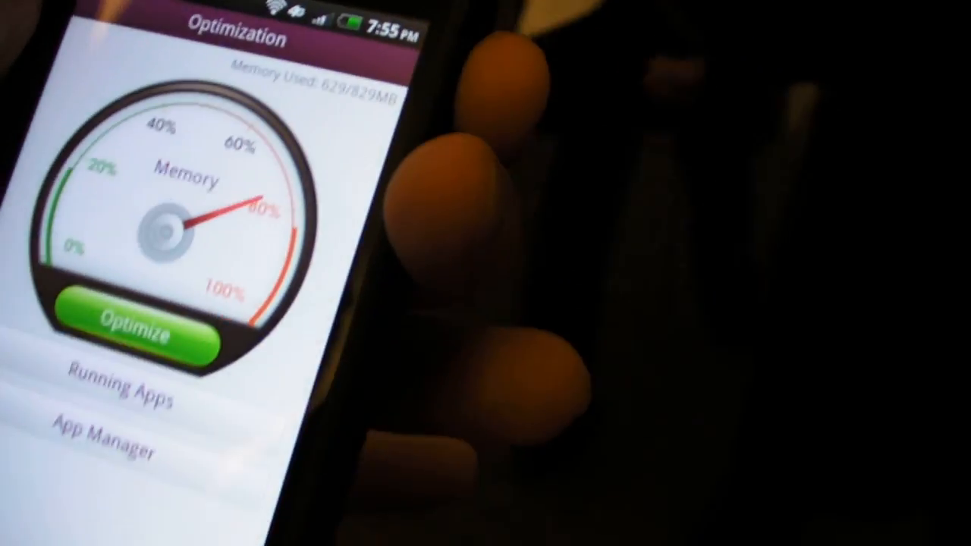
Step: Review the Running Apps list, close it, and open the Premium Zone
left_click(121, 392)
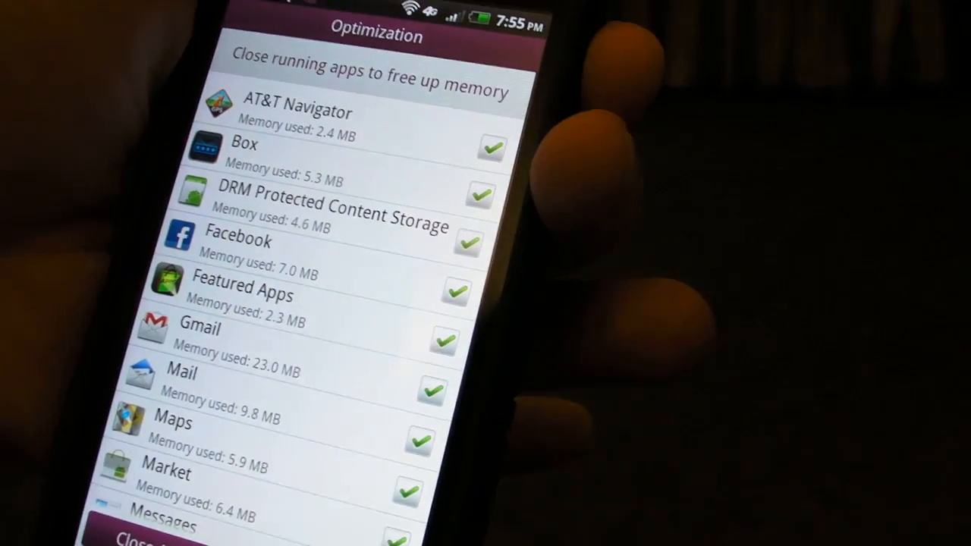
left_click(151, 535)
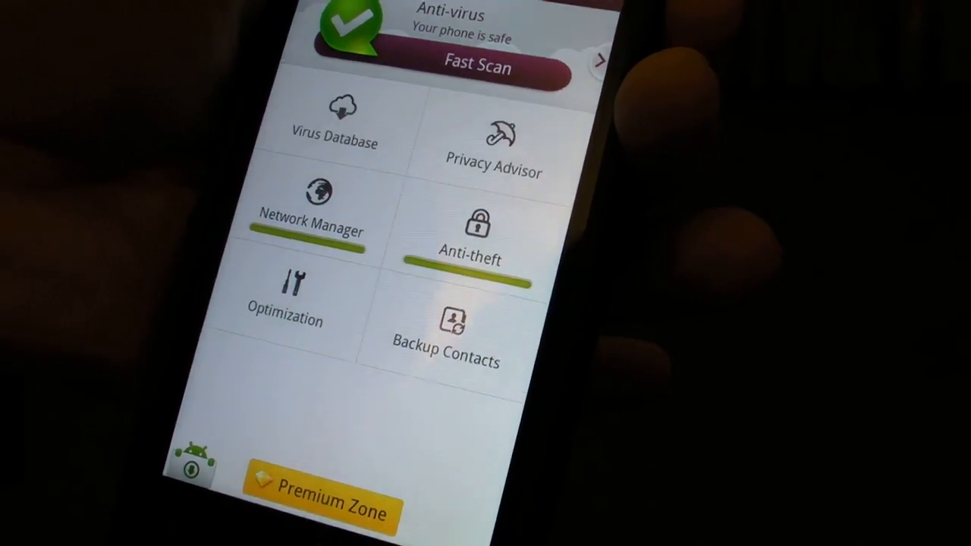
left_click(318, 503)
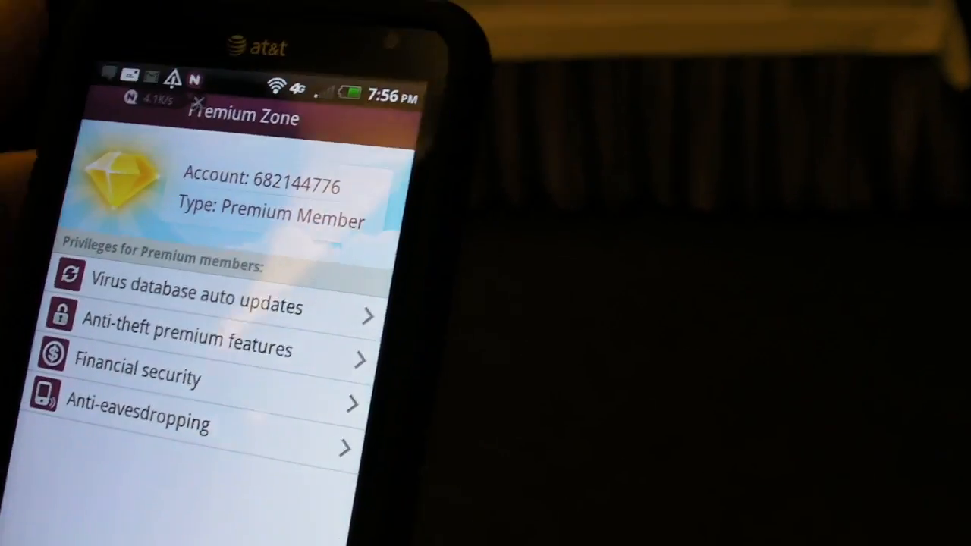
Step: Select Anti-eavesdropping from the Premium Zone privileges list
left_click(137, 421)
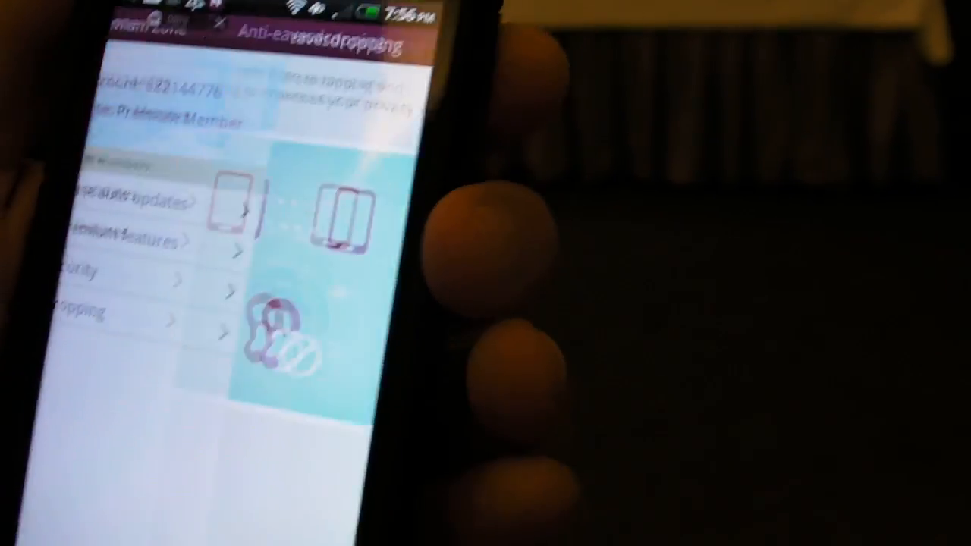